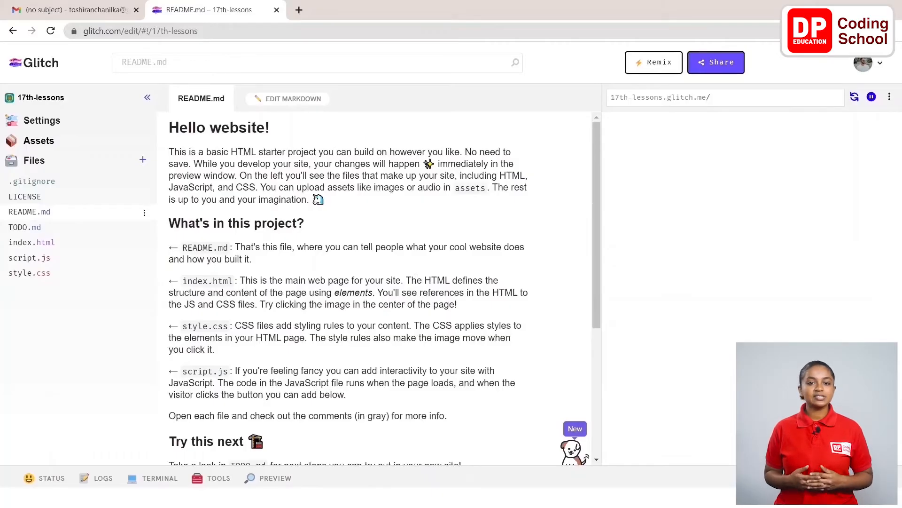
mouse_move(460, 272)
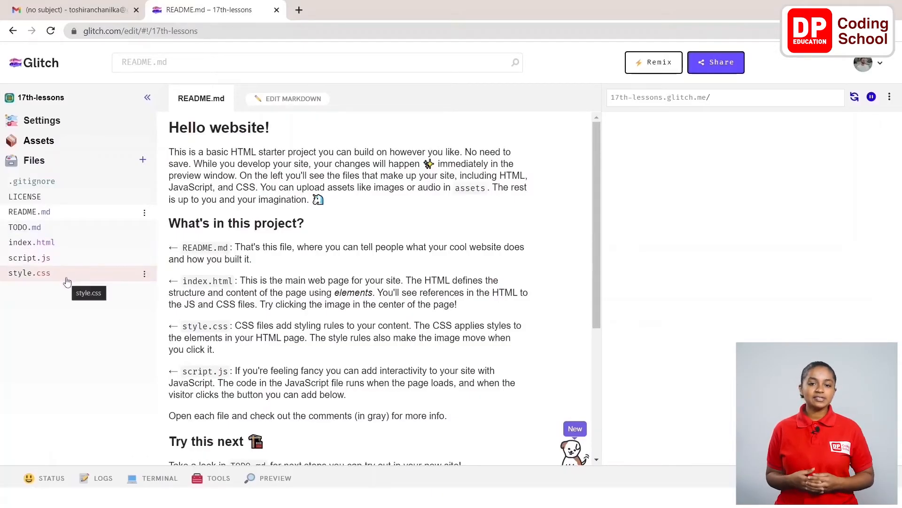
- Open style.css and write body{ font-family: verdana; }
left_click(28, 272)
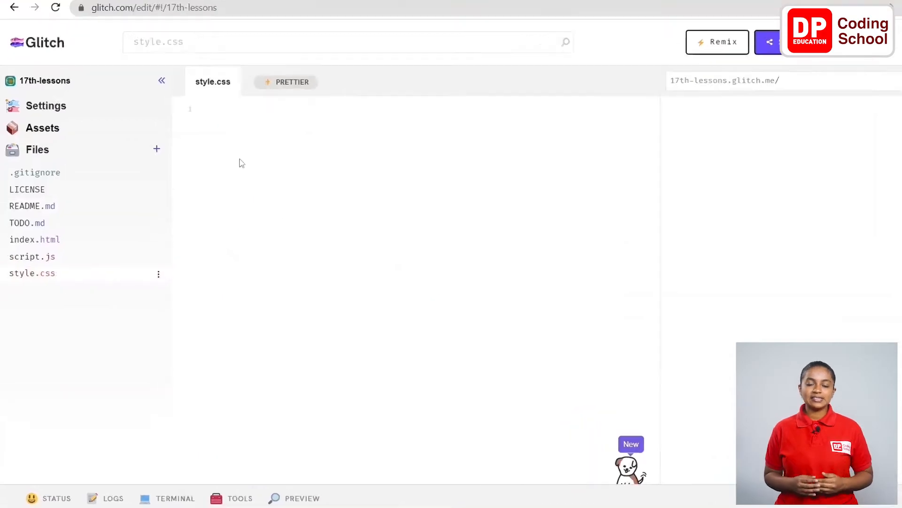
type("body")
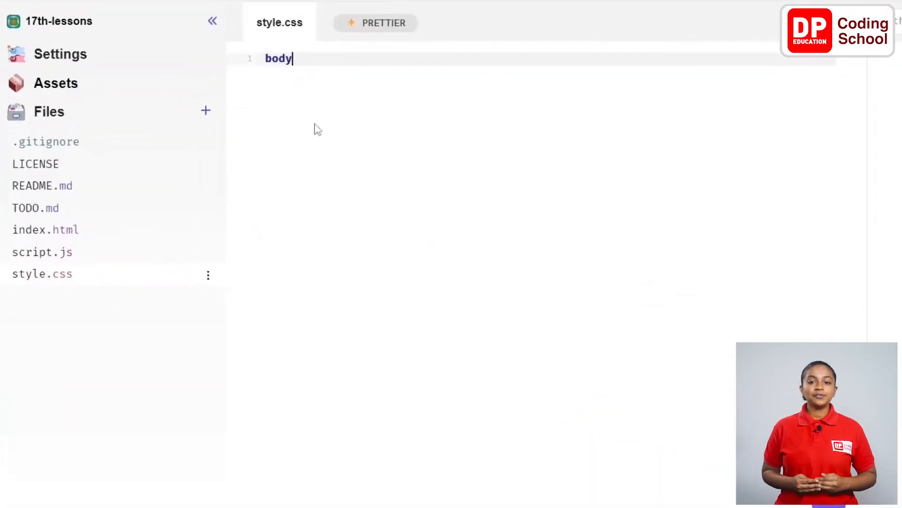
type("{")
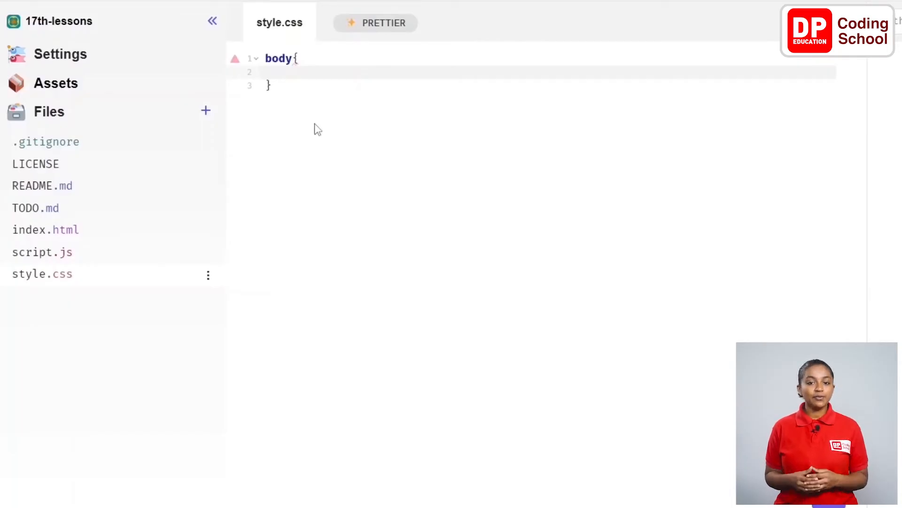
type("font-famil")
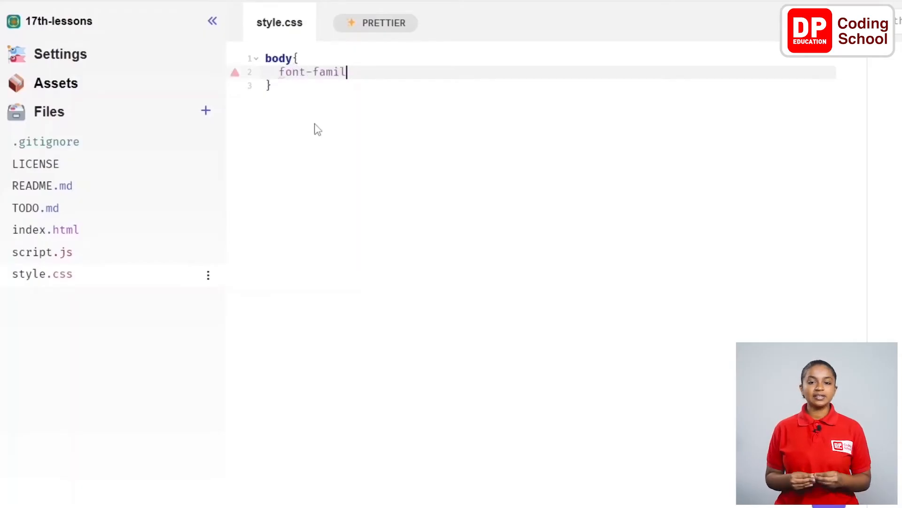
type("y: ver")
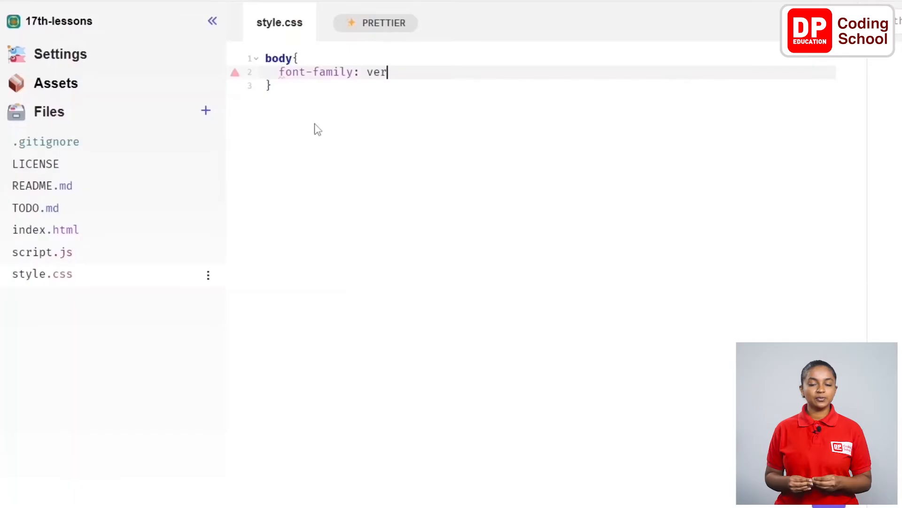
type("dana;")
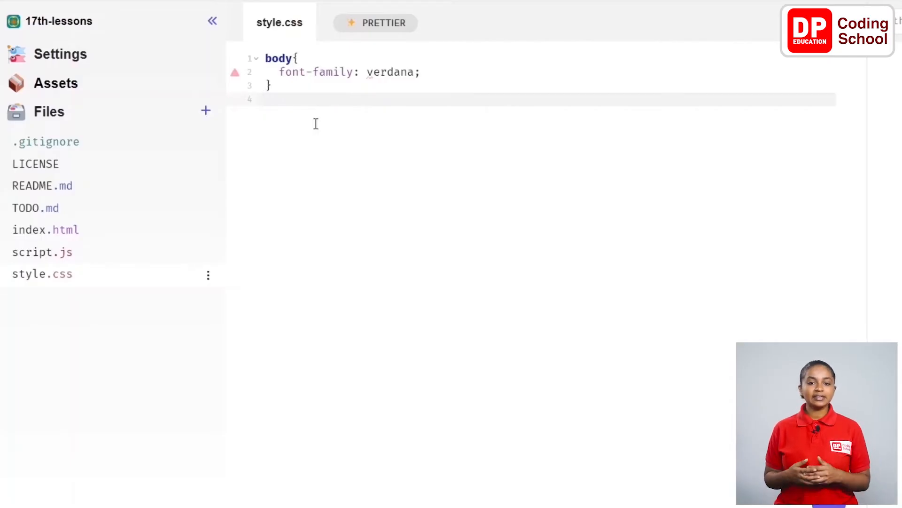
- Write table{ margin: 50px auto; text-align: center; } below the body rule
type("table")
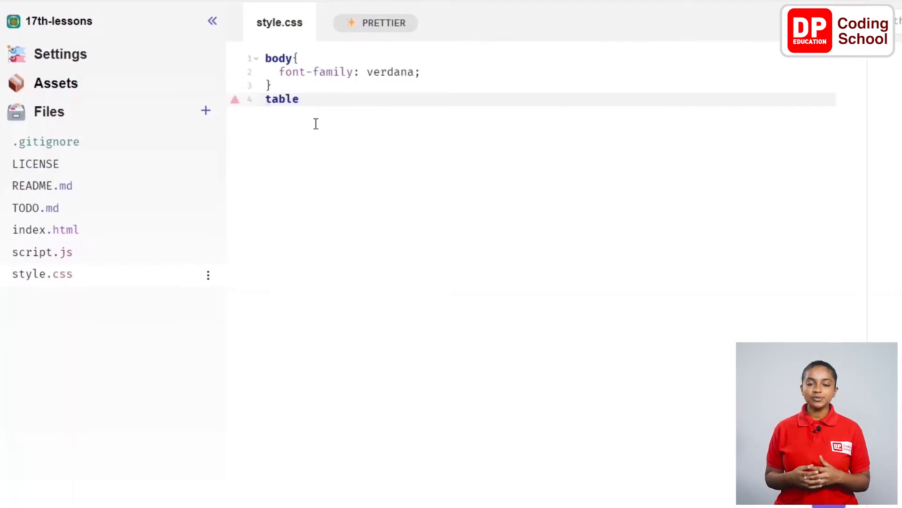
type("{")
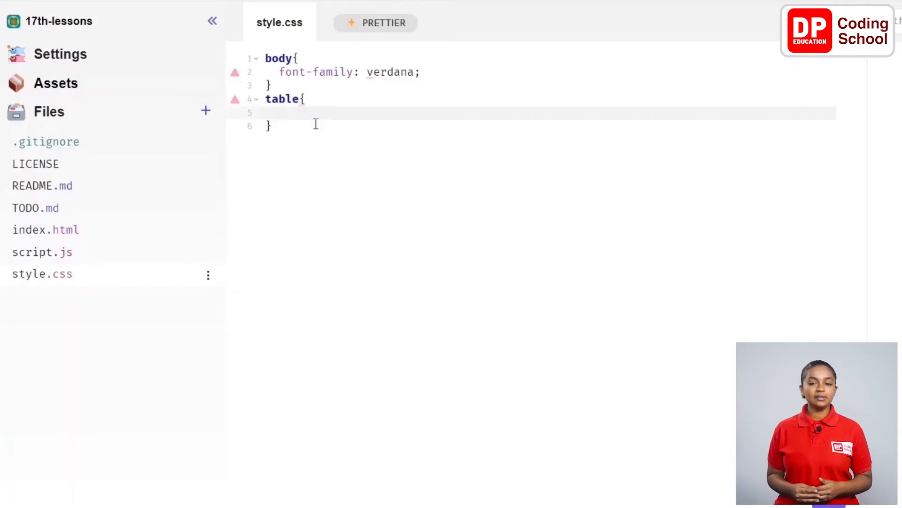
type("mar")
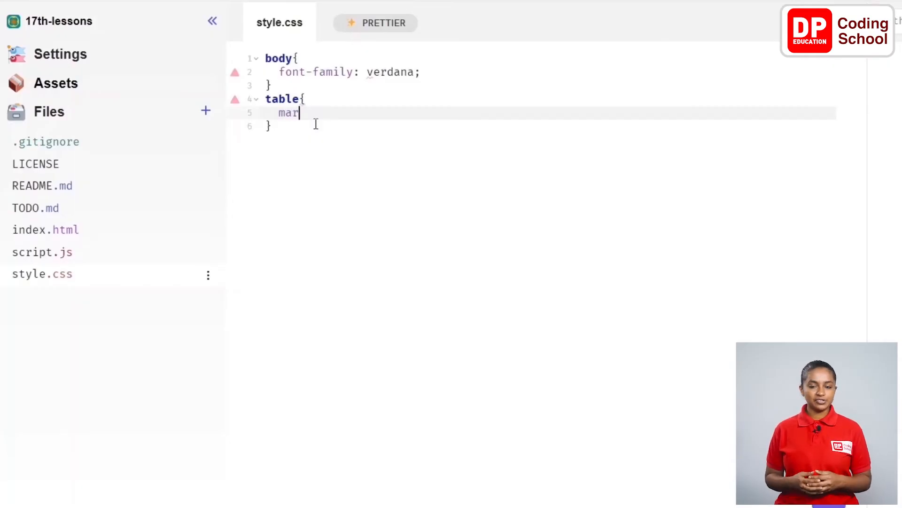
type("gin:")
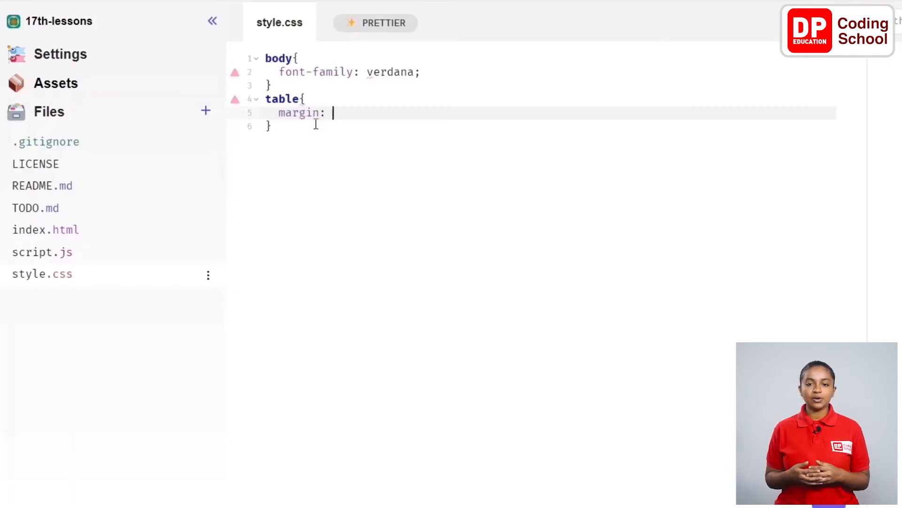
type("50px")
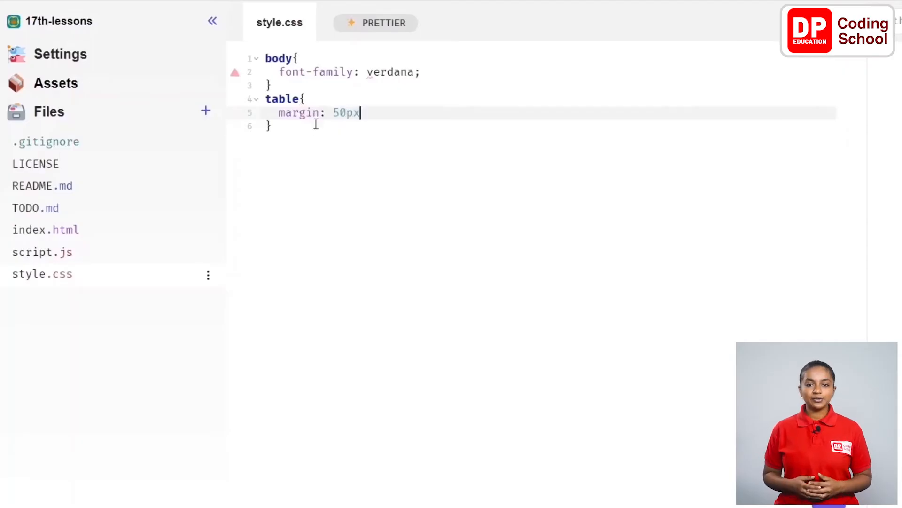
type("auto;")
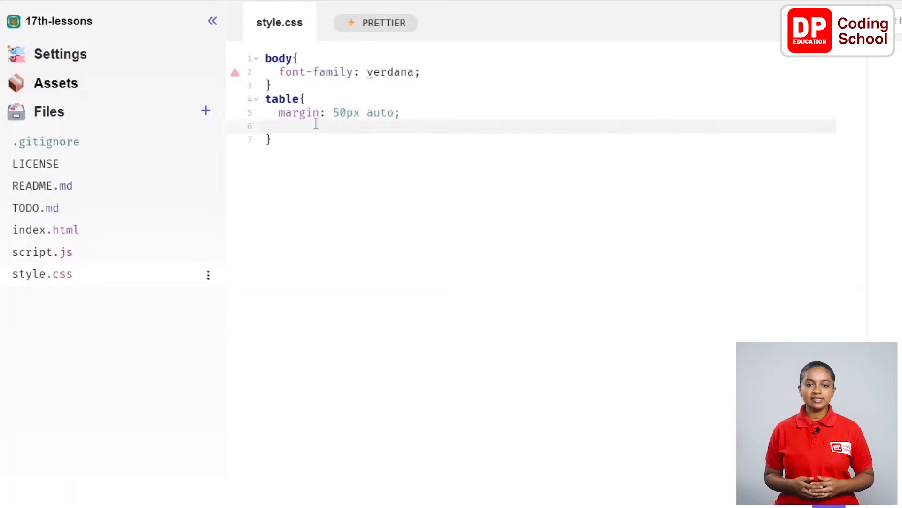
type("text-al")
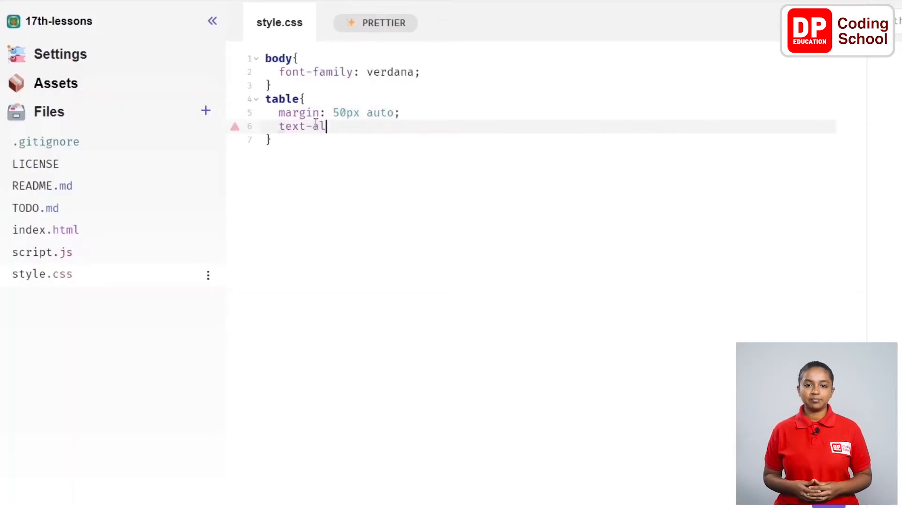
type("ign:")
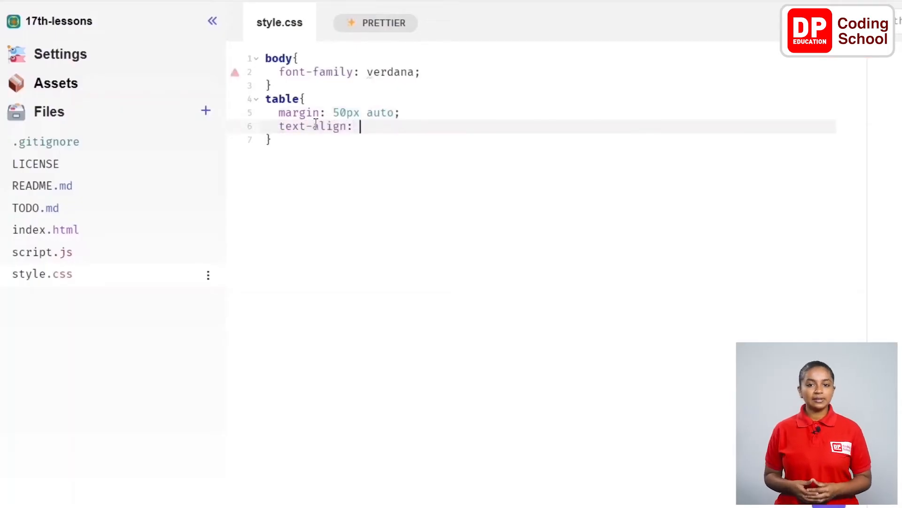
type("center")
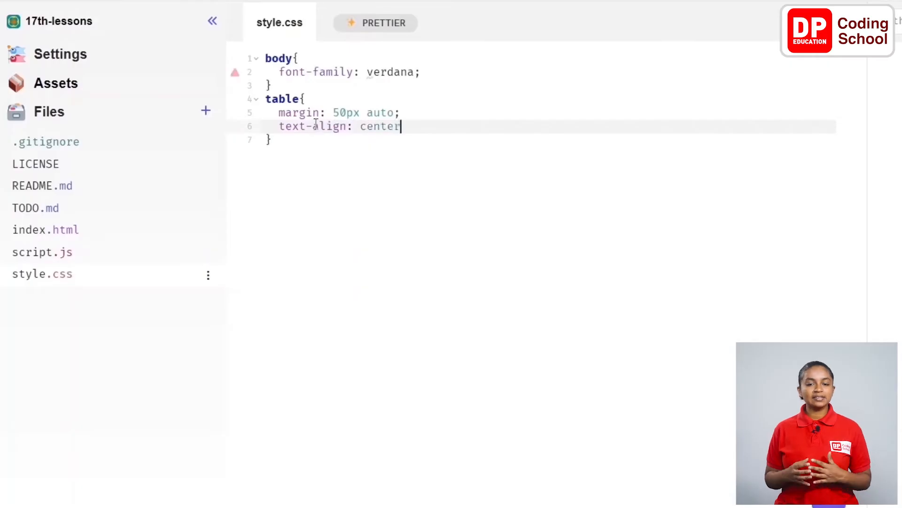
type(";")
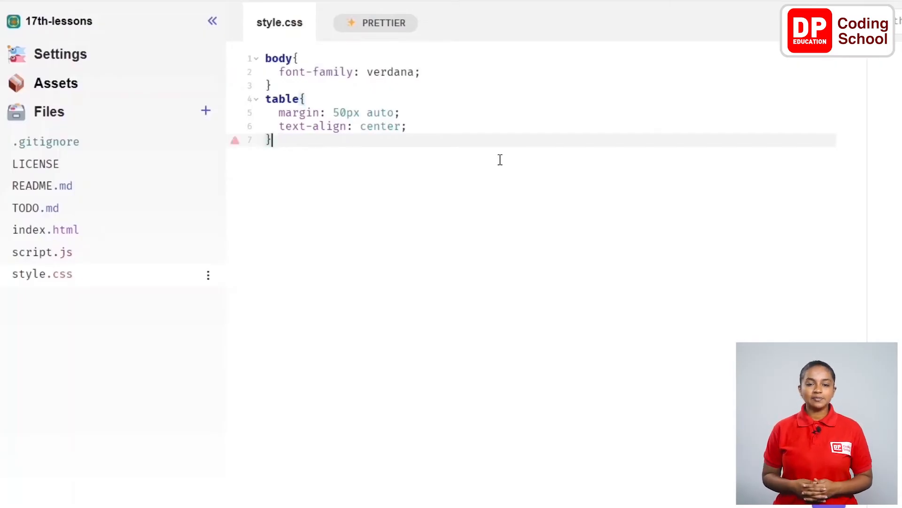
- Write a #banner, #banner1–3 rule: width 100%, height auto, no border, radius 0, margin 0
type("#")
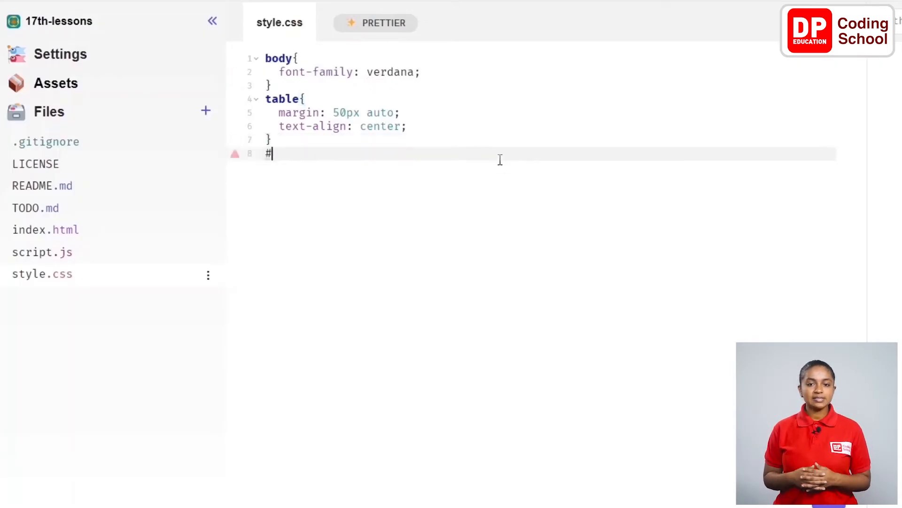
type("banner,#banner1,#banner")
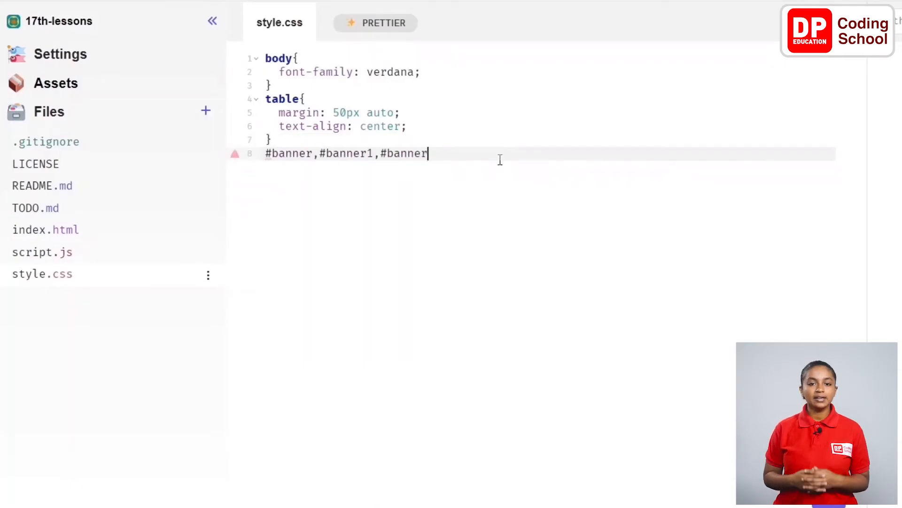
type("2,#banner3{")
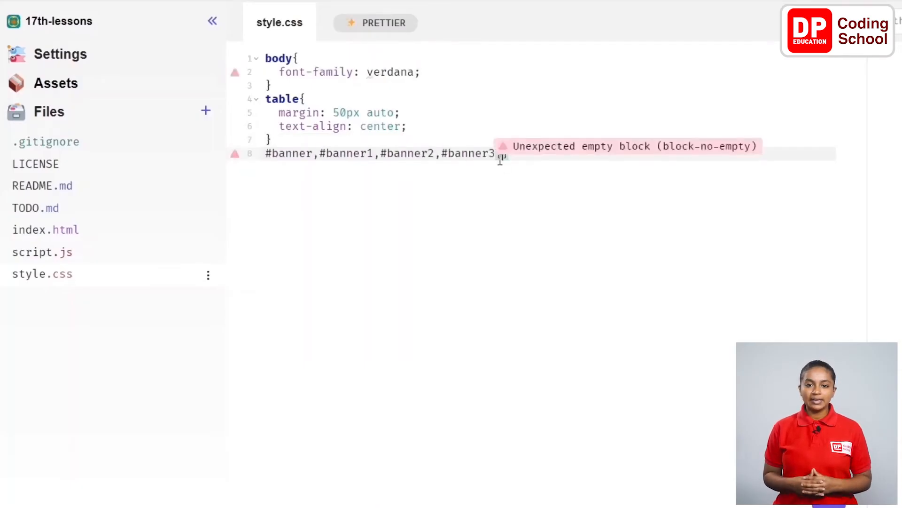
type("{")
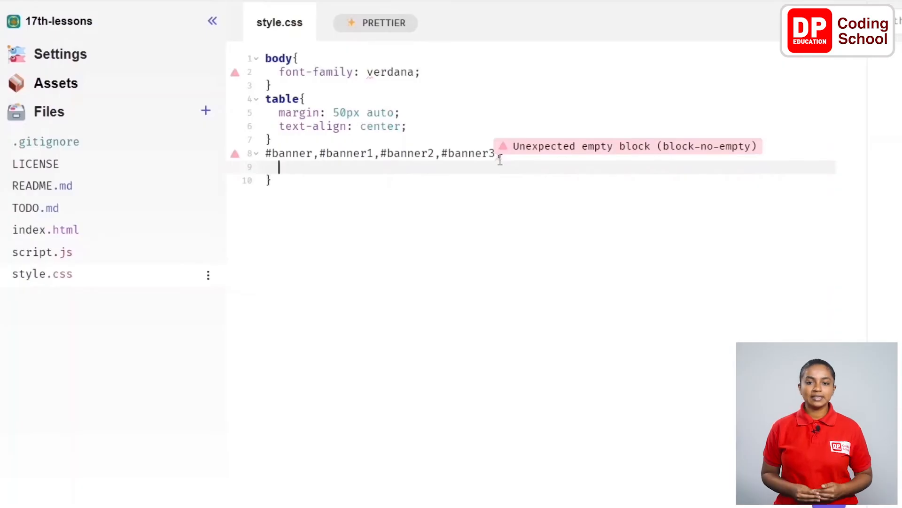
type("wid")
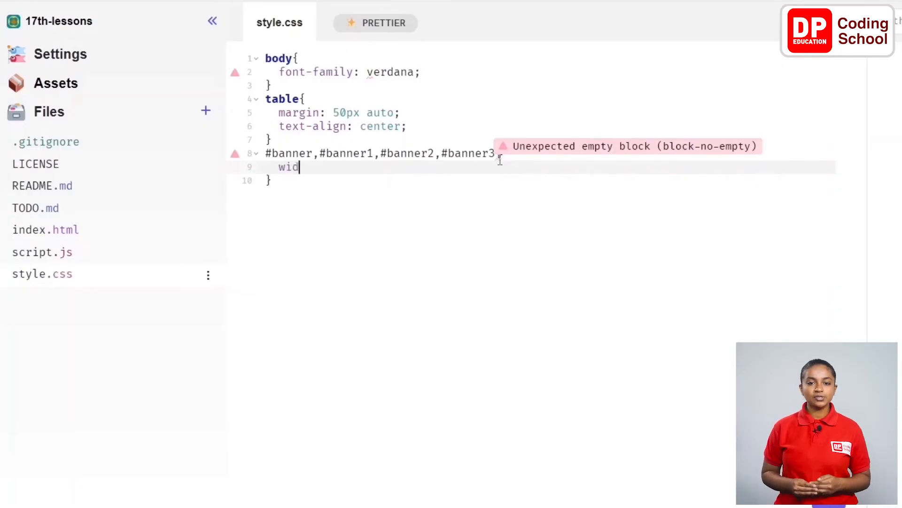
type("th")
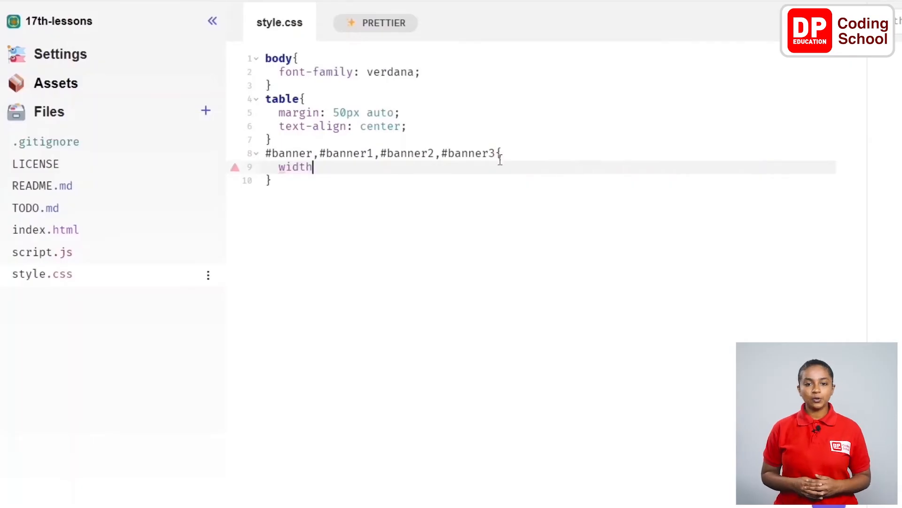
type(":")
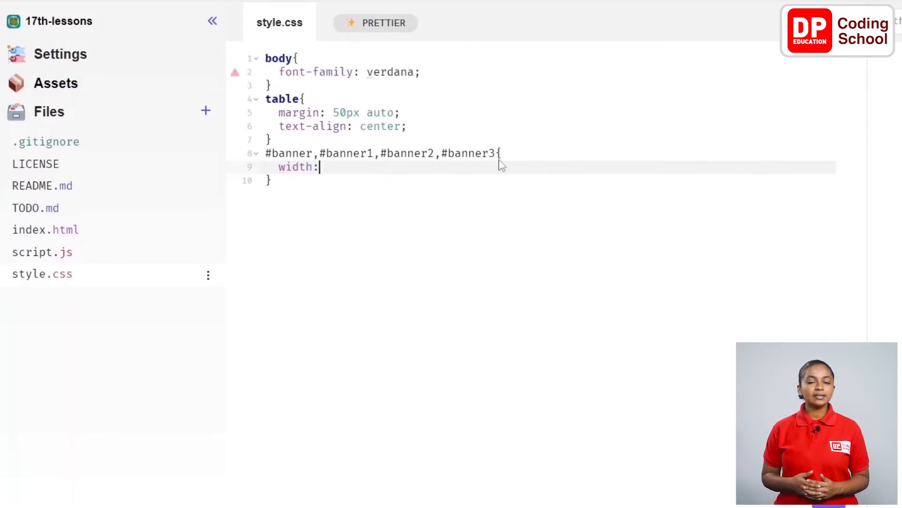
type("100%;")
type("height: auto")
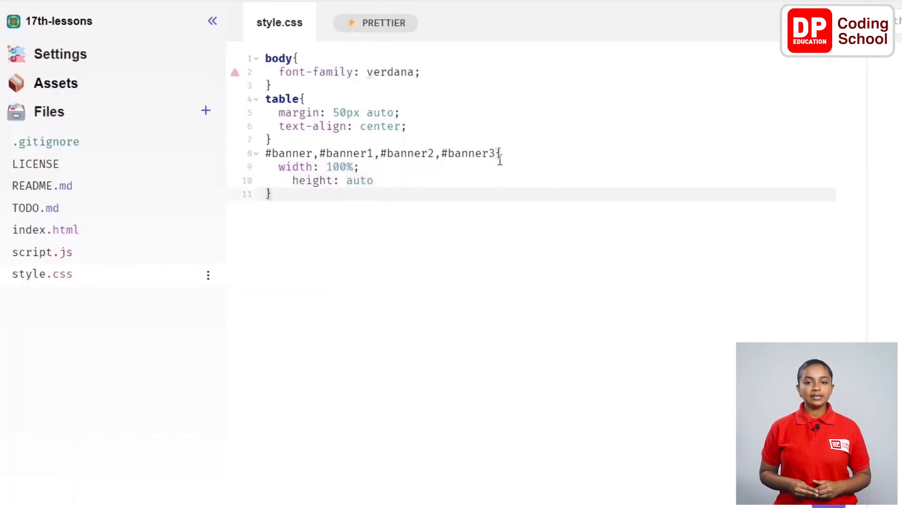
type("border-radius")
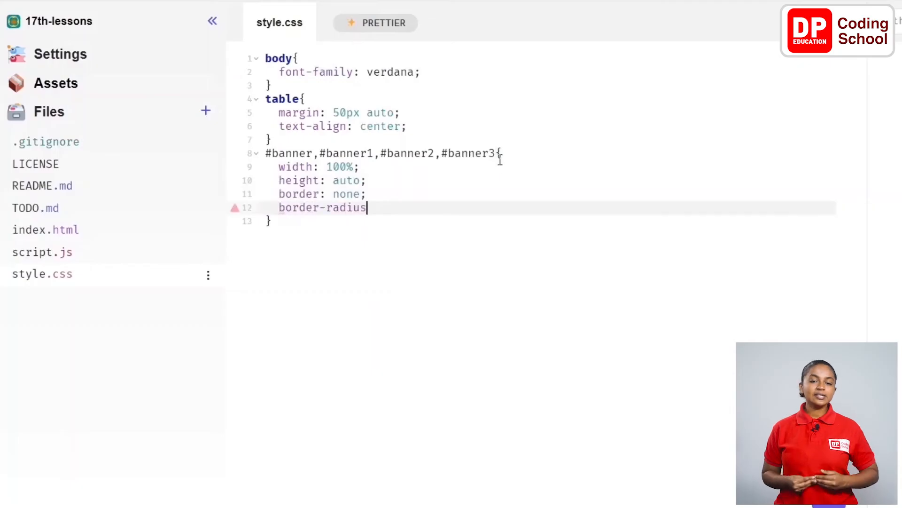
type(": 0;")
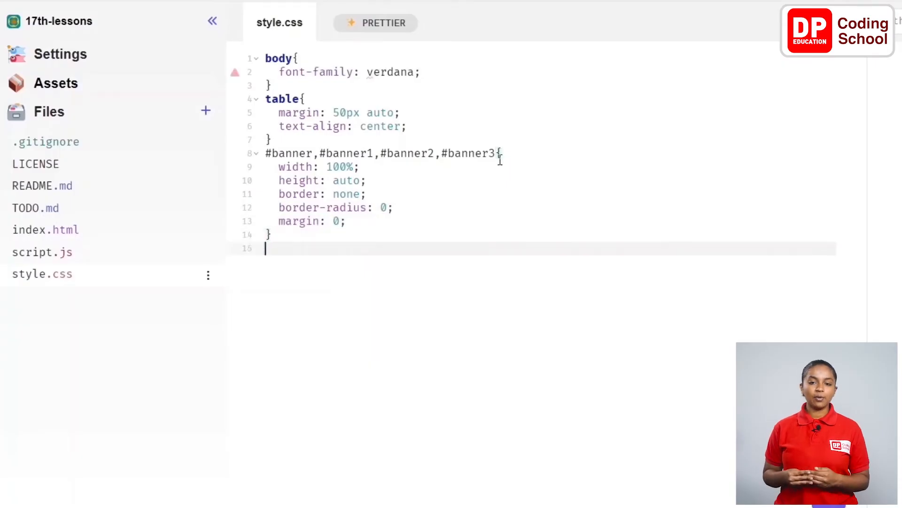
type("td")
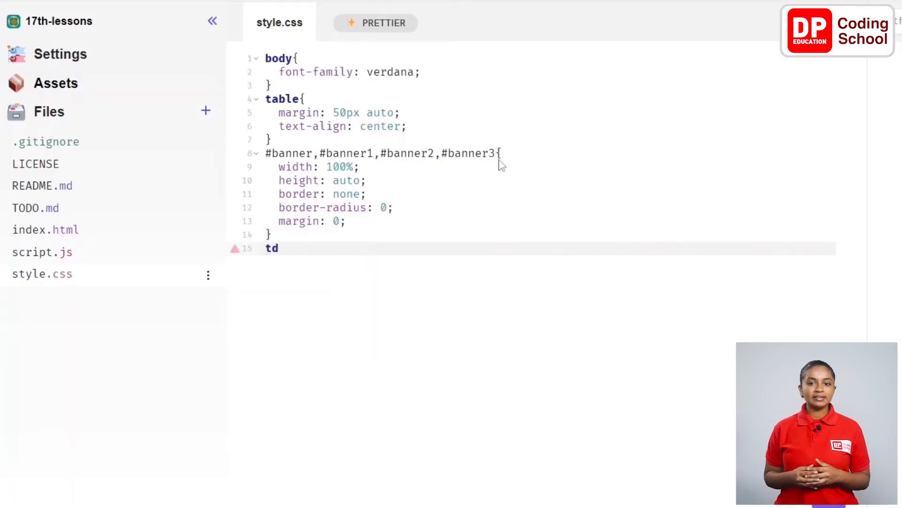
- Finish td{ width: 300px; } and start a new line below it
type("{")
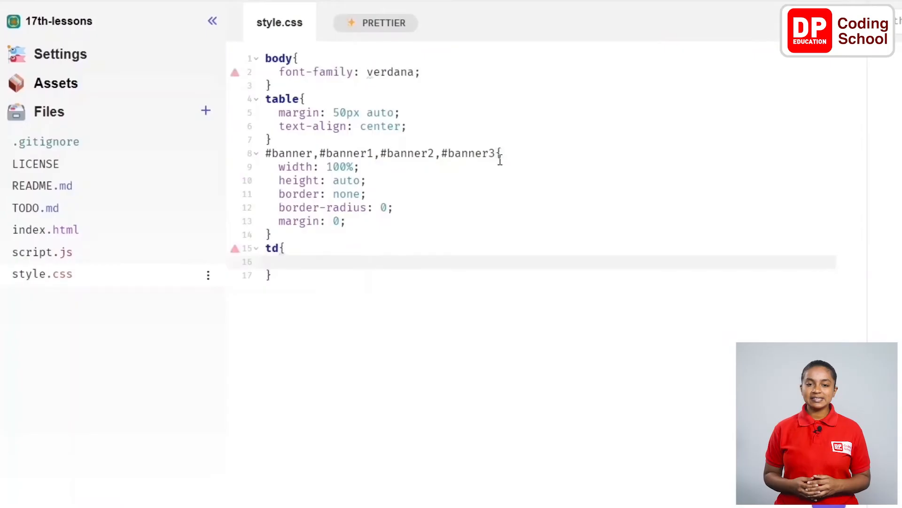
type("width")
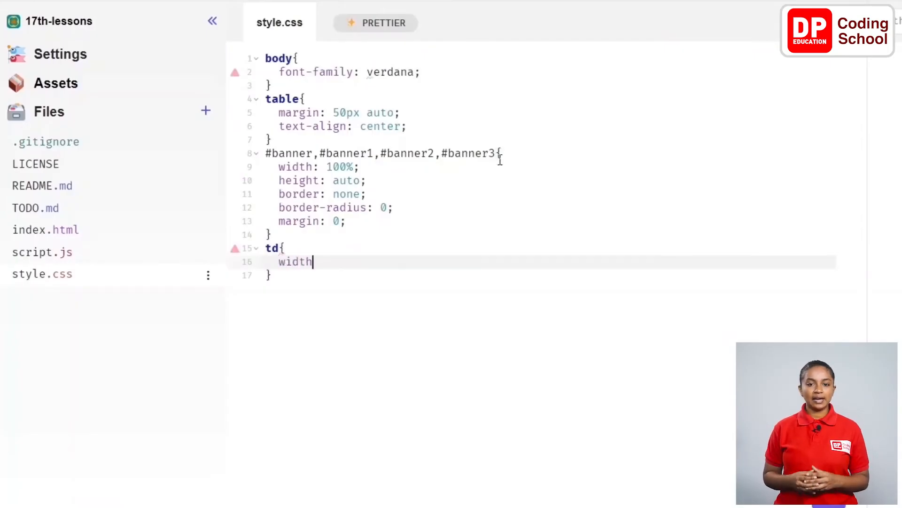
type(": 300pc")
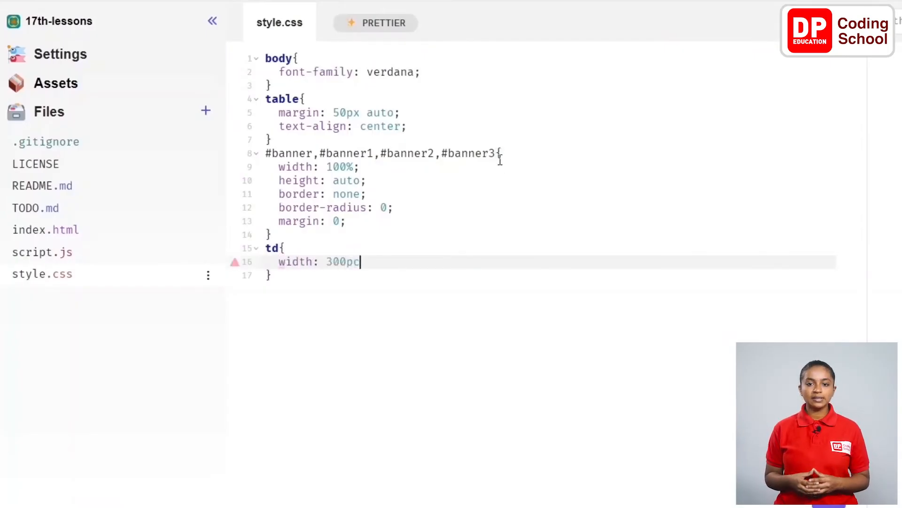
type("x;")
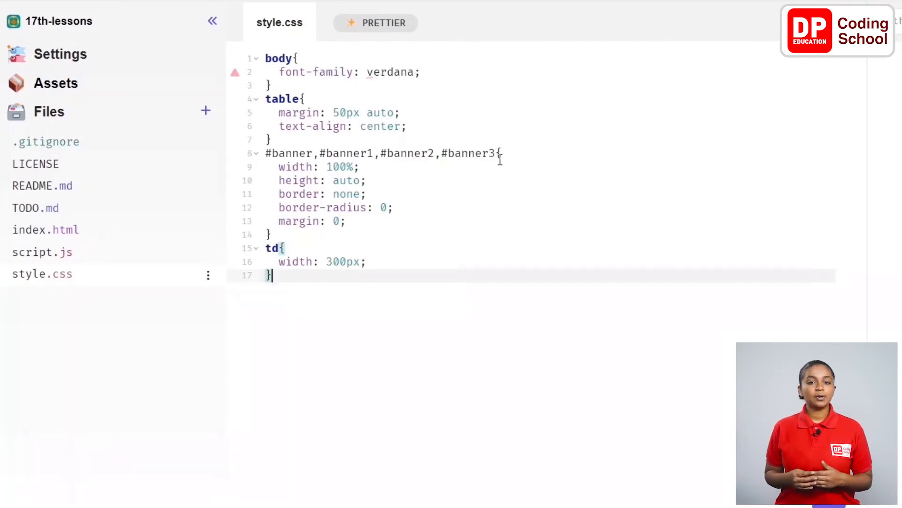
key("enter")
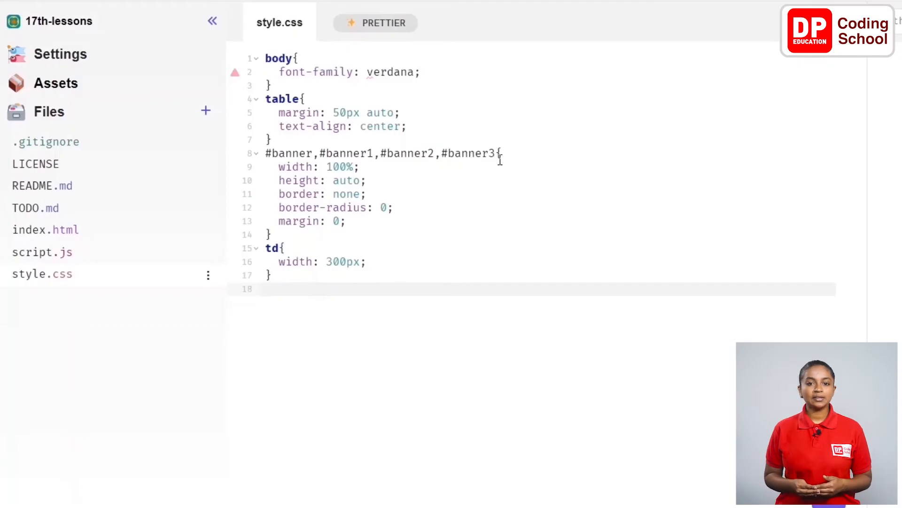
- Write #terrestrial-div,#aquatic-div,#amphibians-div{ text-align: center; } and start a new line
type("#")
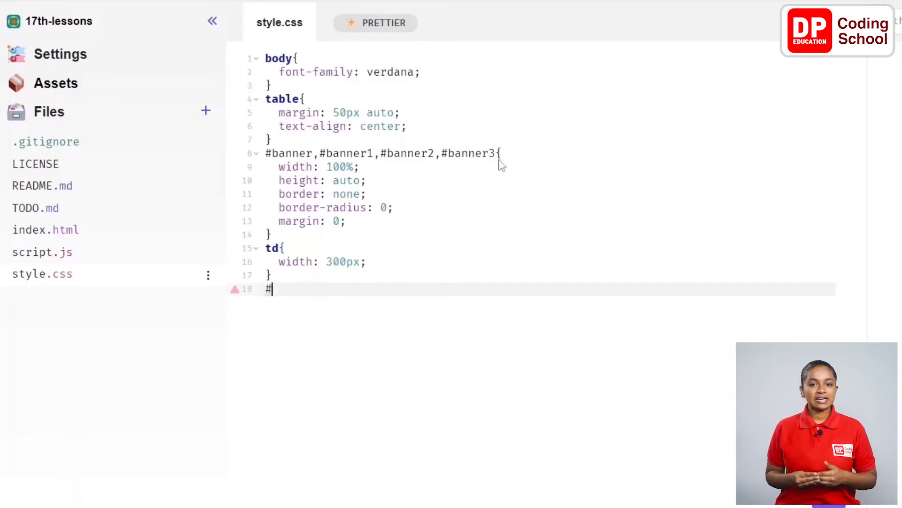
type("terrestrial")
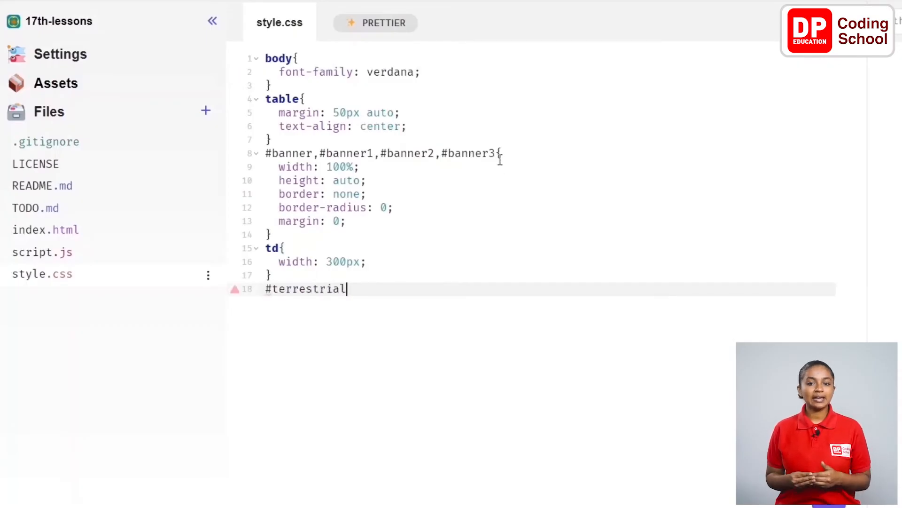
type("-div,#")
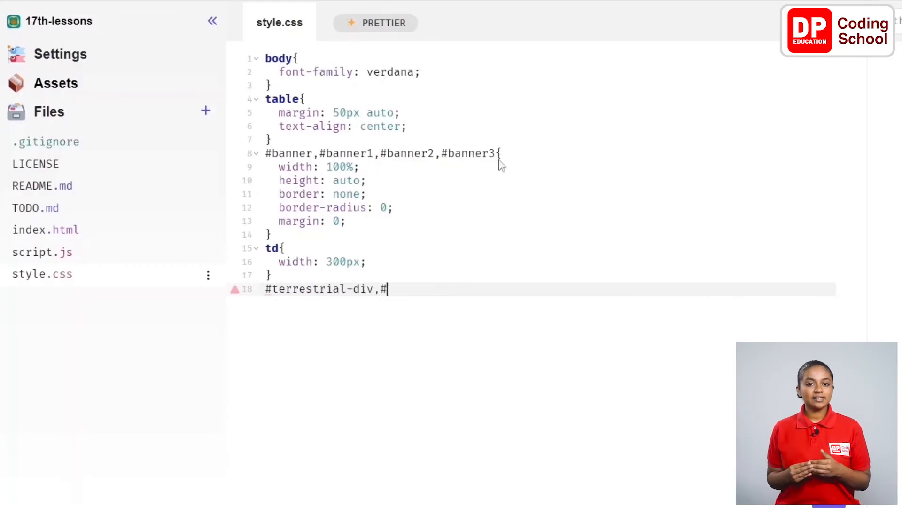
type("aquatic")
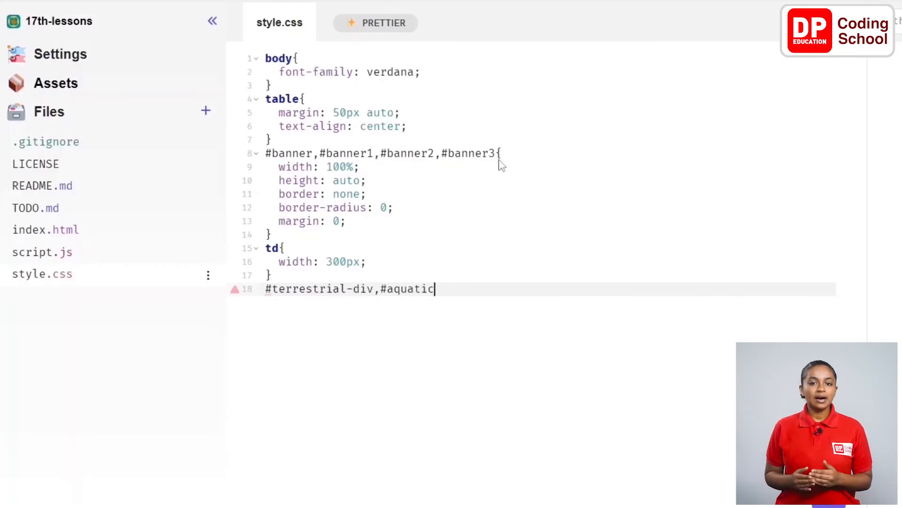
type("-div,#am")
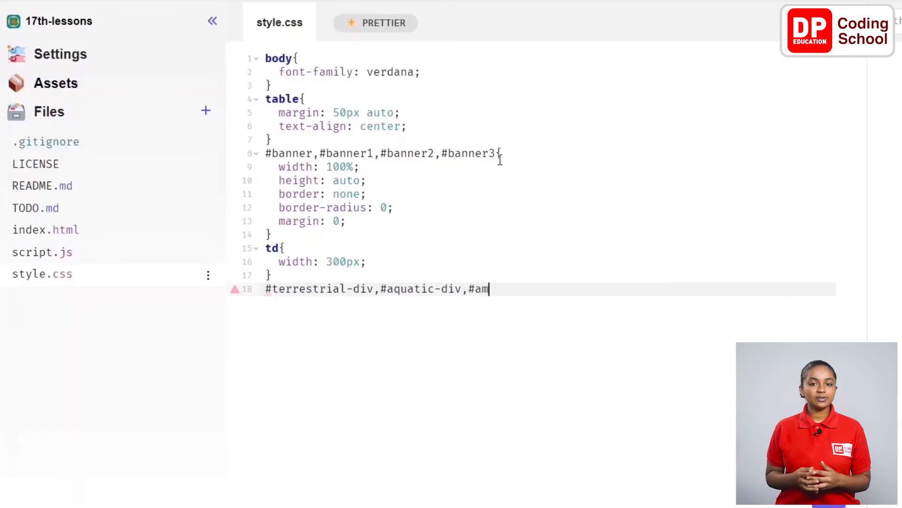
type("phibians")
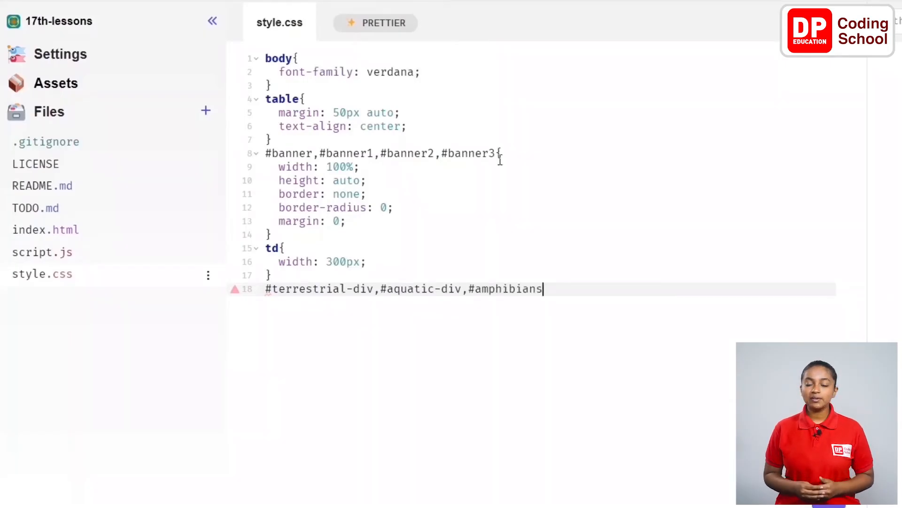
type("-div{")
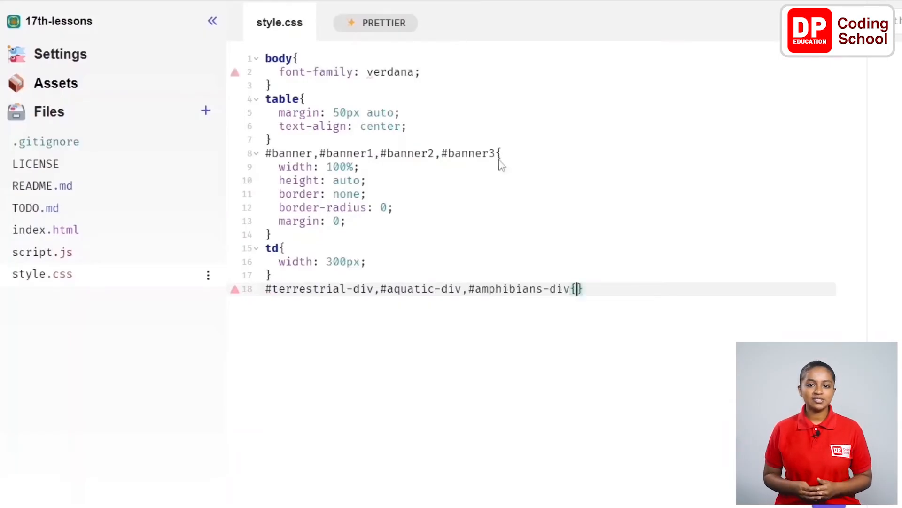
type("text-a")
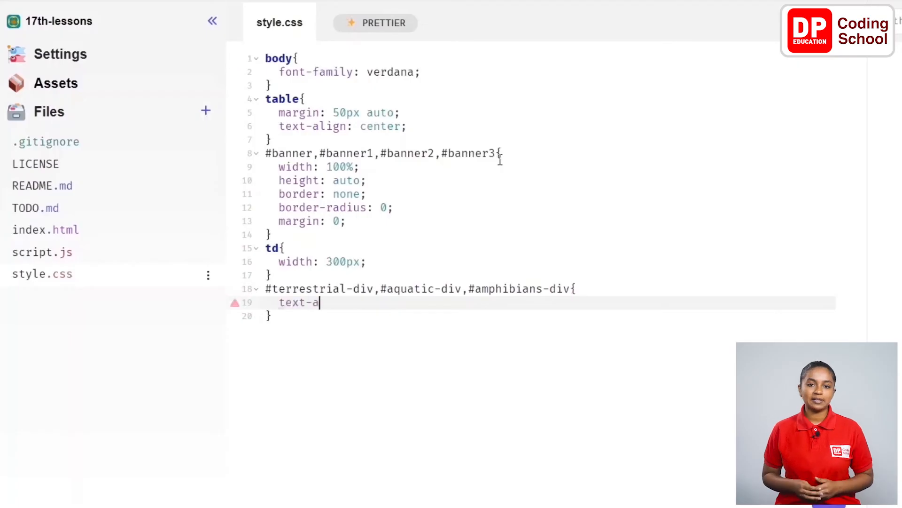
type("lign: center")
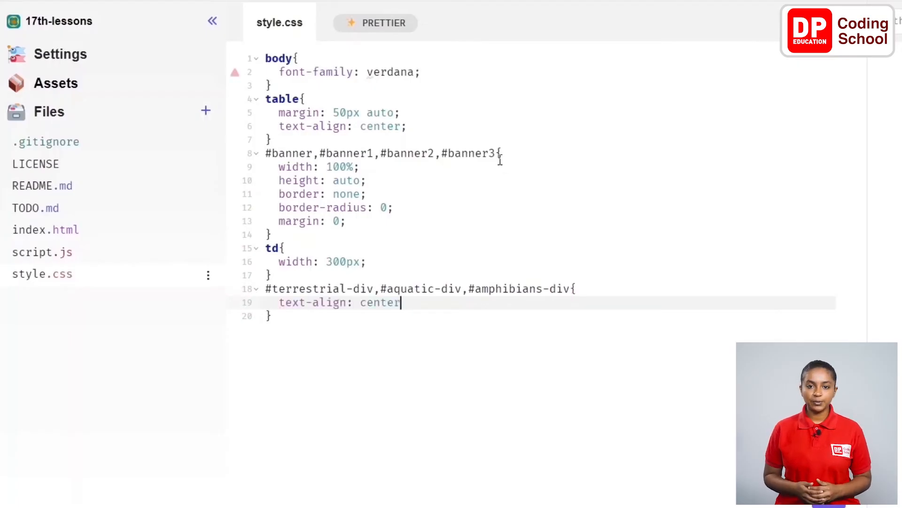
type(";")
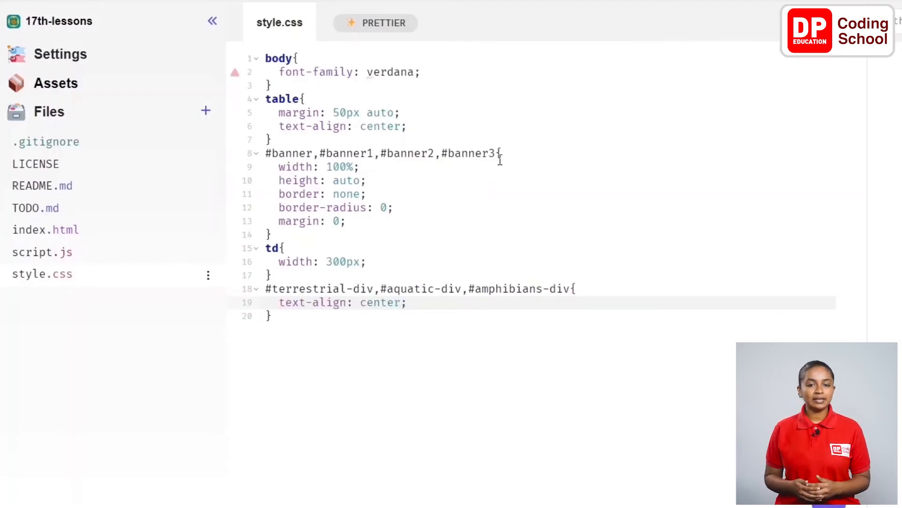
key("enter")
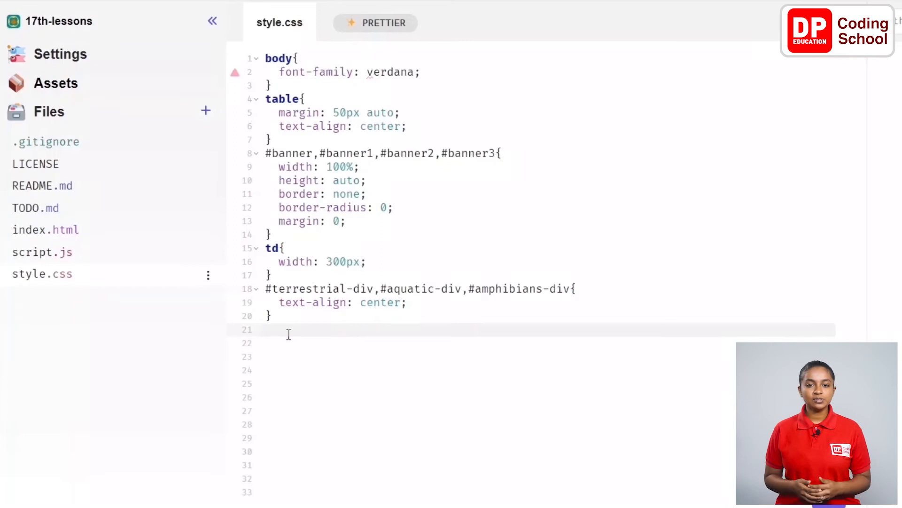
- Write #terrestrial-div with background #925209, border 1px solid black, color white
type("#terrestrial-div{")
left_click(548, 343)
type("background: #925209;")
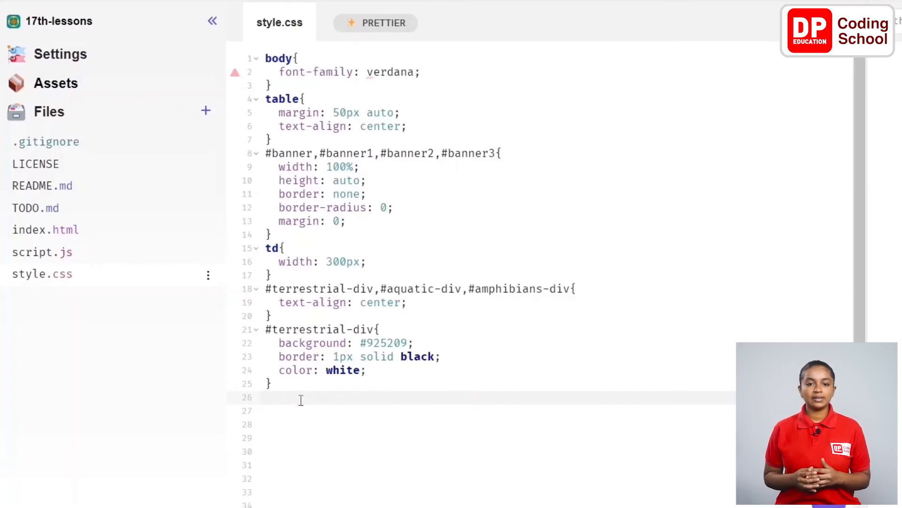
- Write #aquatic-div with background #2faff7, border 1px solid black, color white
type("#aquatic-div{")
left_click(497, 411)
type("background: #2faff7;")
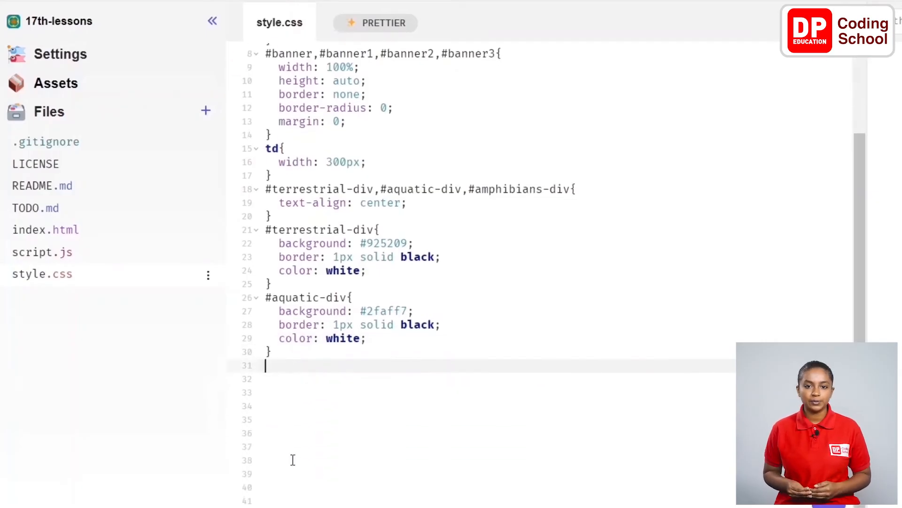
mouse_move(323, 433)
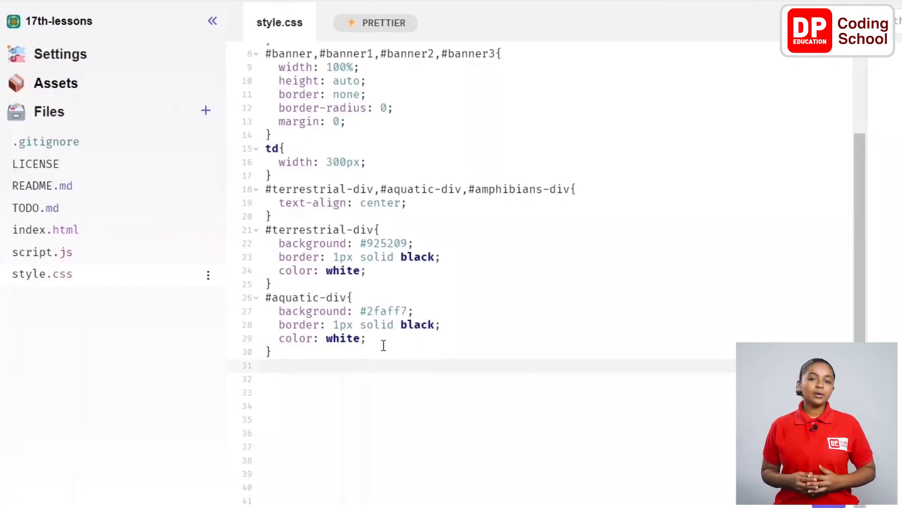
double_click(384, 311)
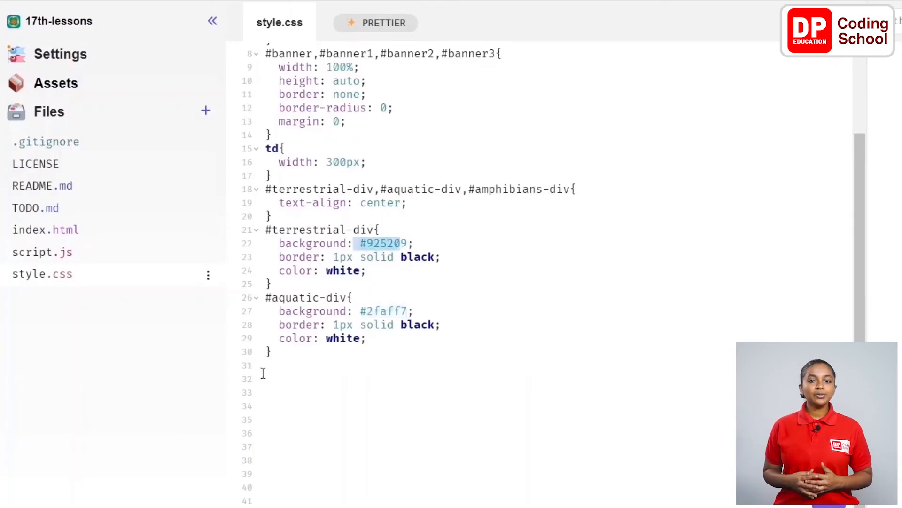
left_click(290, 364)
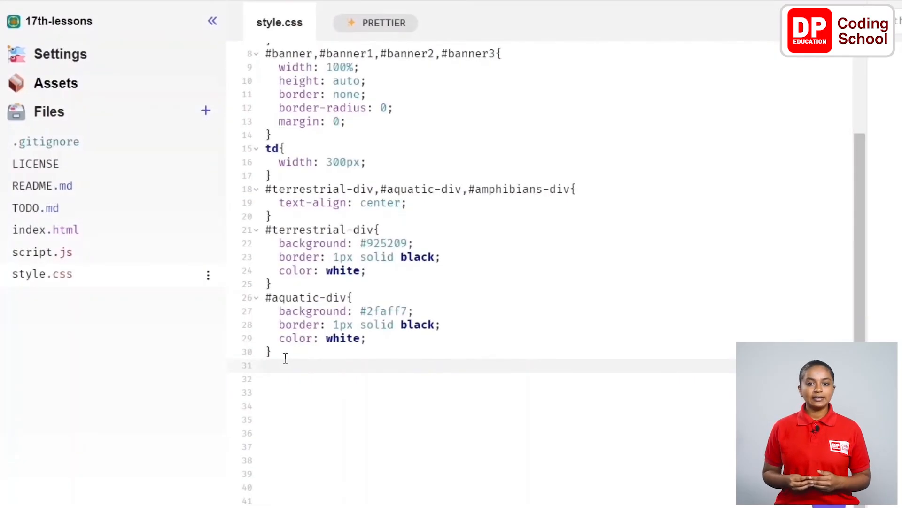
- Write #amphibians-div with background #468607, border 1px solid black, color white
type("#amphibians-div{")
left_click(497, 379)
type("background: #468607;")
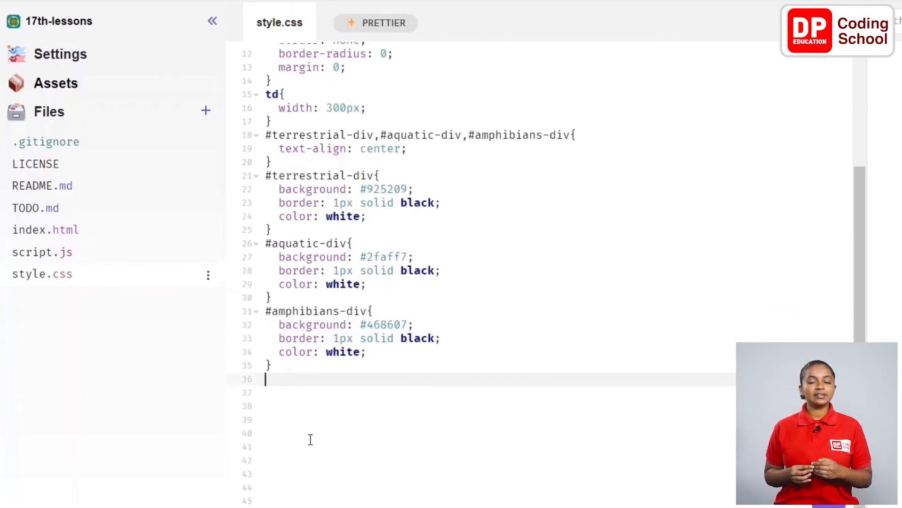
scroll("down", 3)
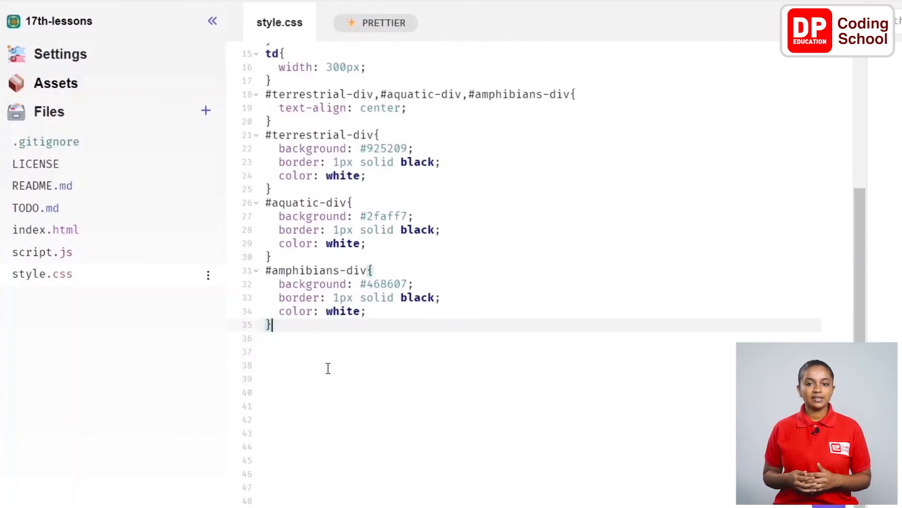
- Write #intro{ text-align: center; } in style.css
type("#")
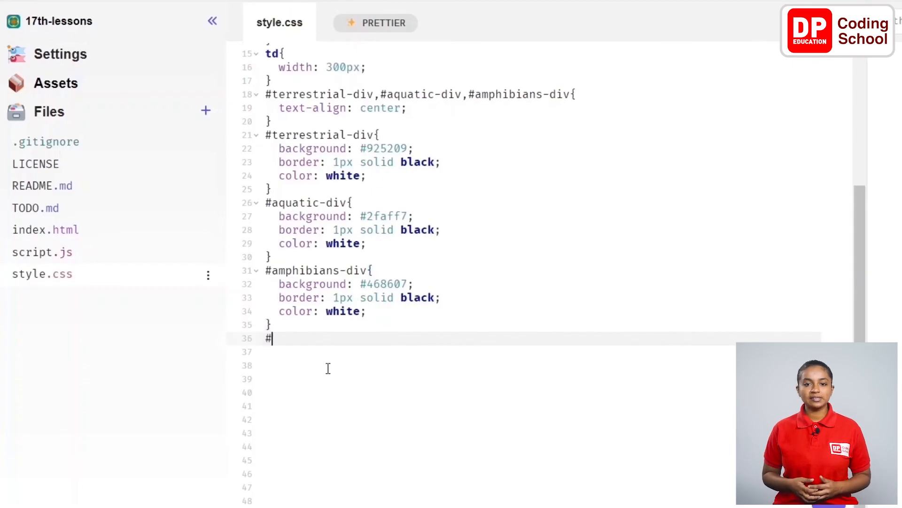
type("intro")
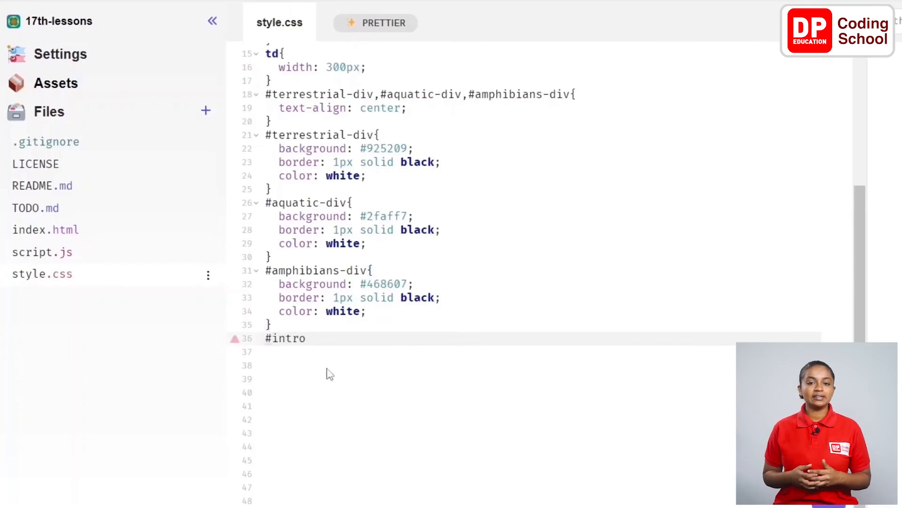
type("{")
left_click(541, 351)
type("t")
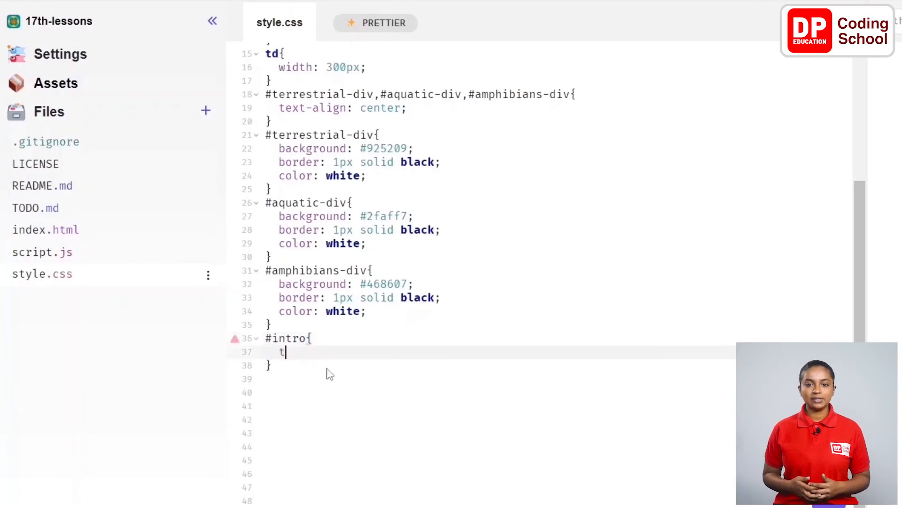
type("ext-alig")
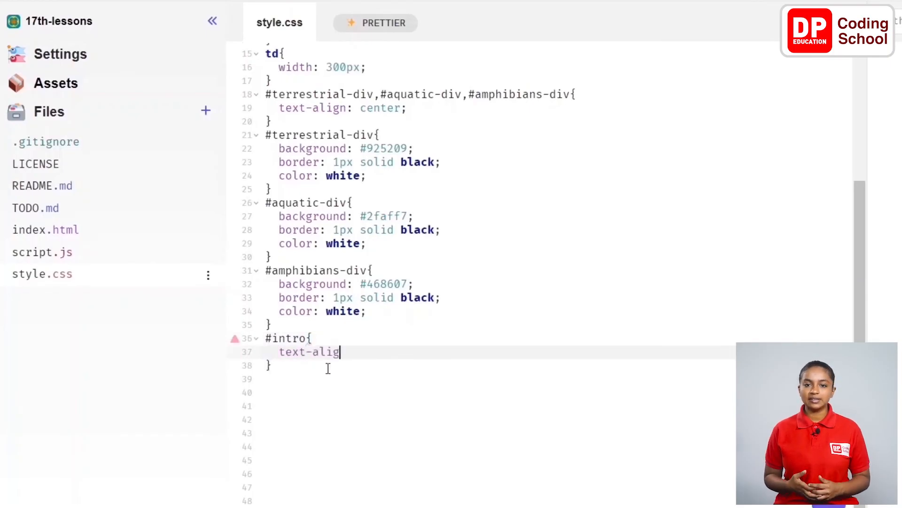
type(":")
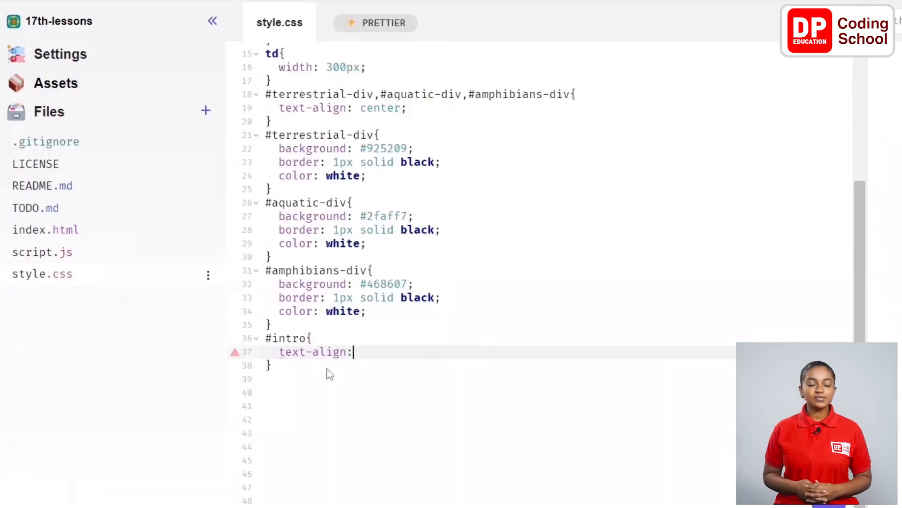
type("center;")
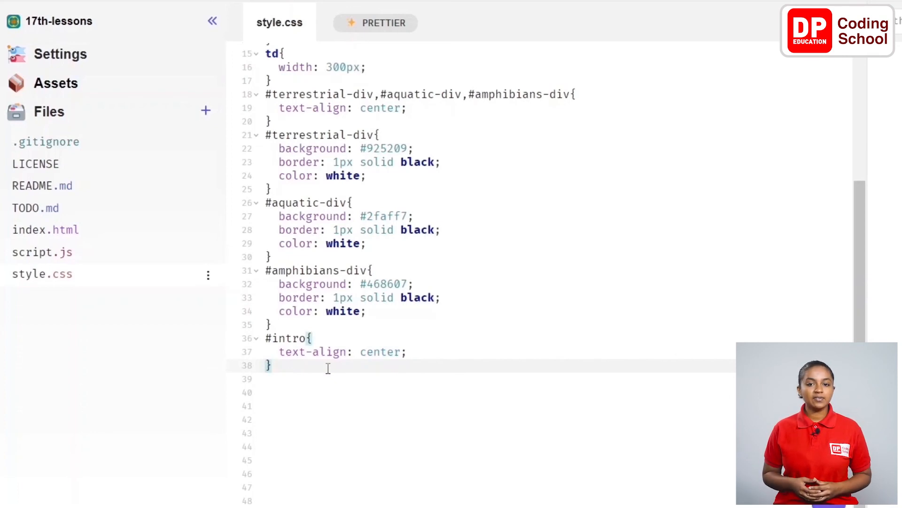
type("img")
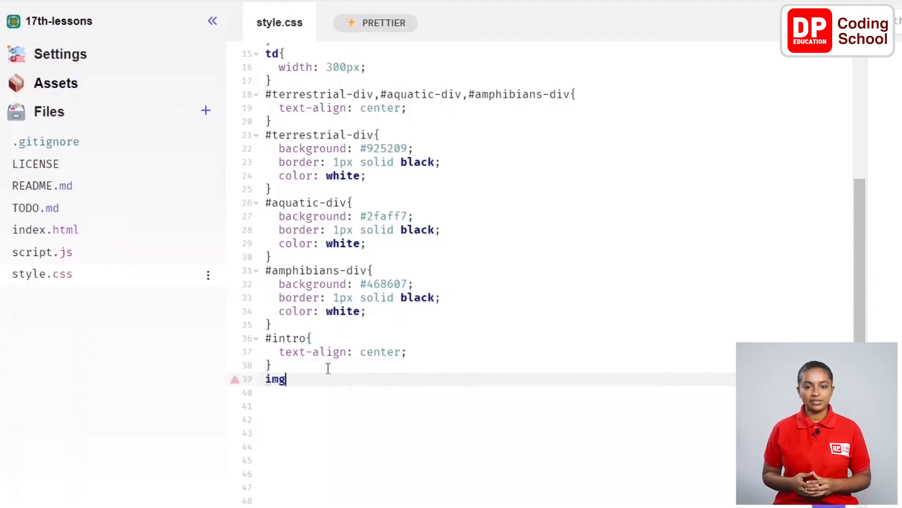
- Write img rule: 200px width/height, 200px radius, 3px solid black border, 10px auto margin
type("{")
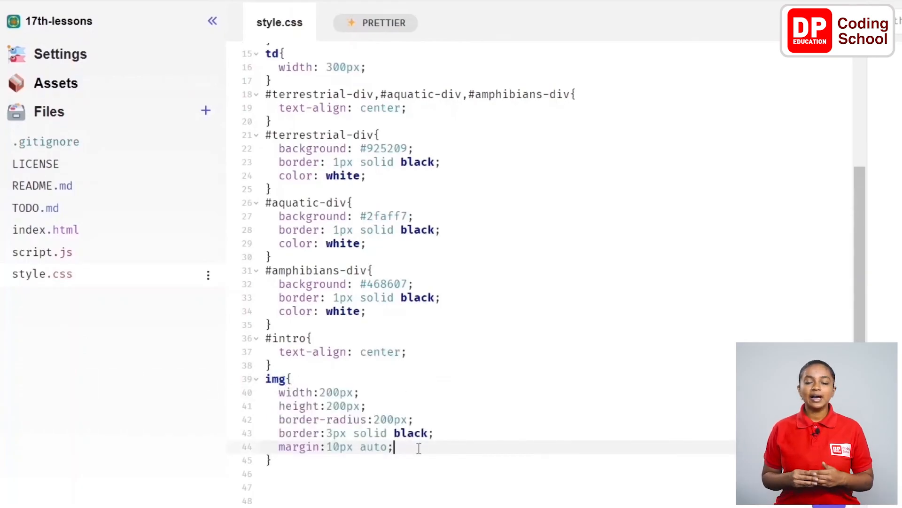
scroll("down", 3)
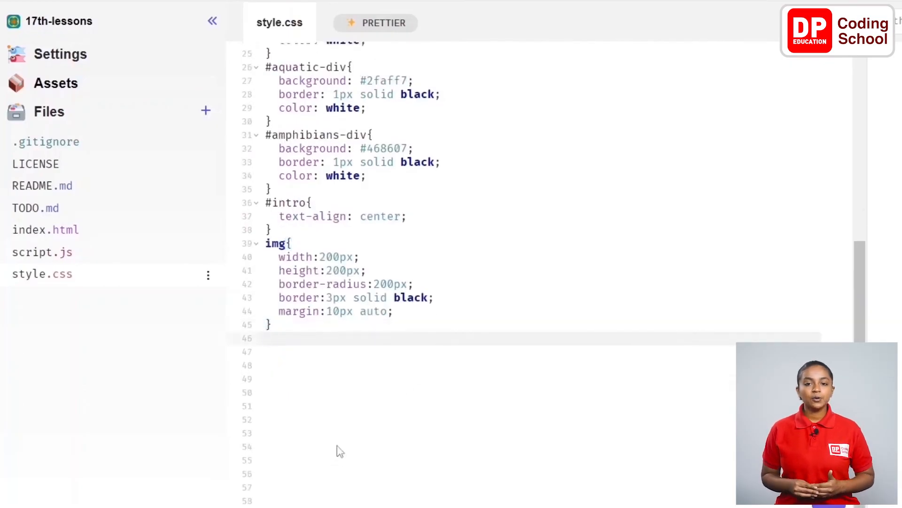
- Write an h1 rule in style.css with text-align: center and color: #6a2c70
type("h1")
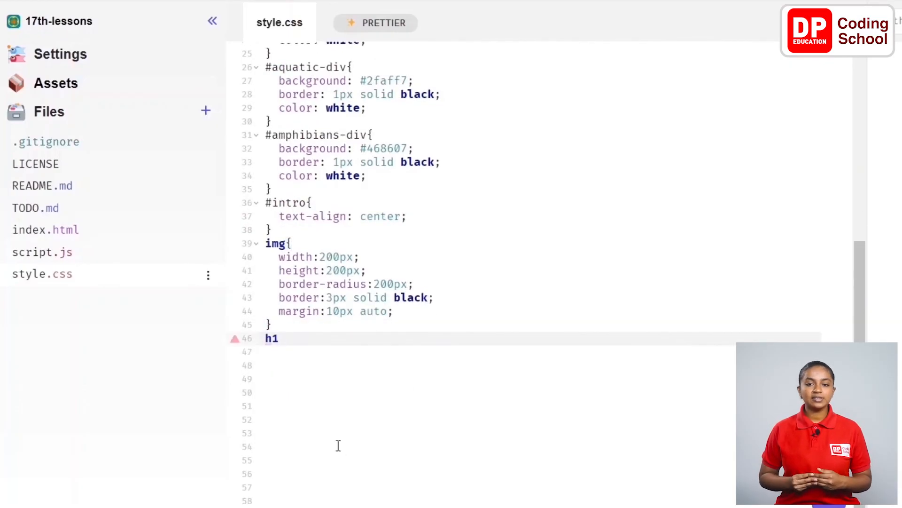
type("{")
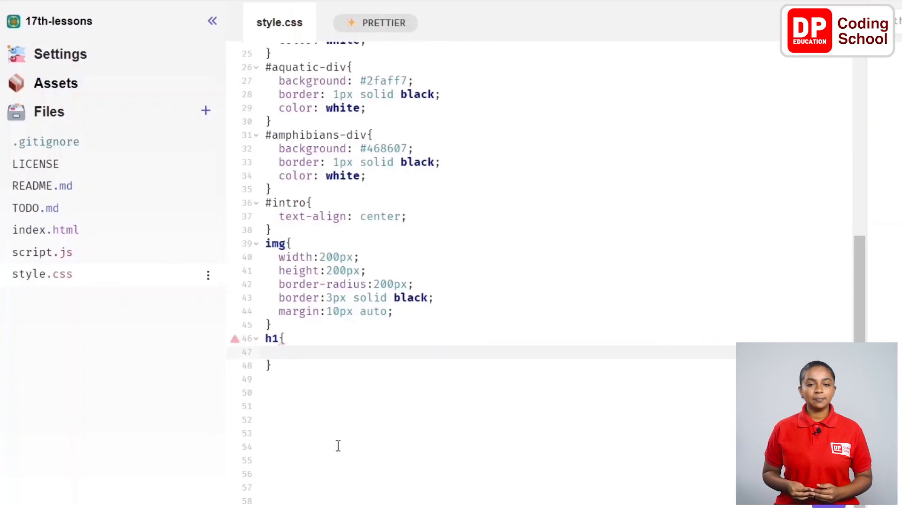
type("text")
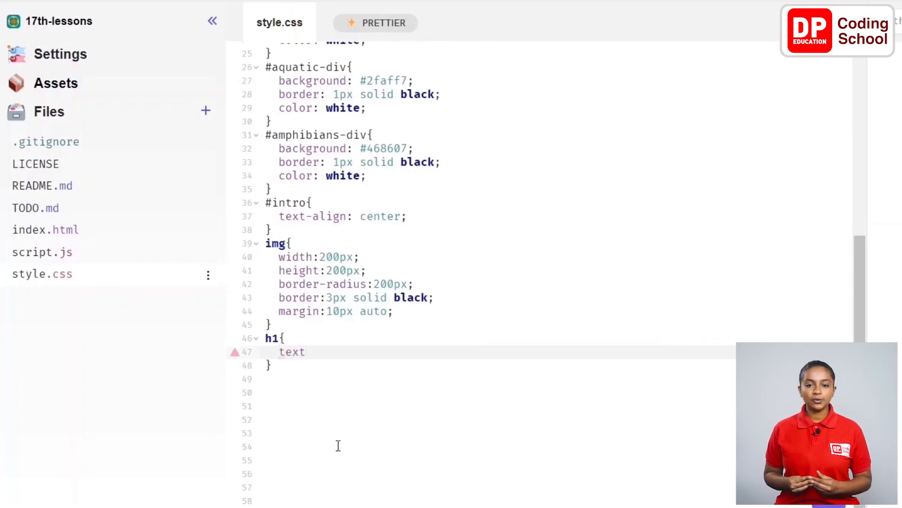
type("-align")
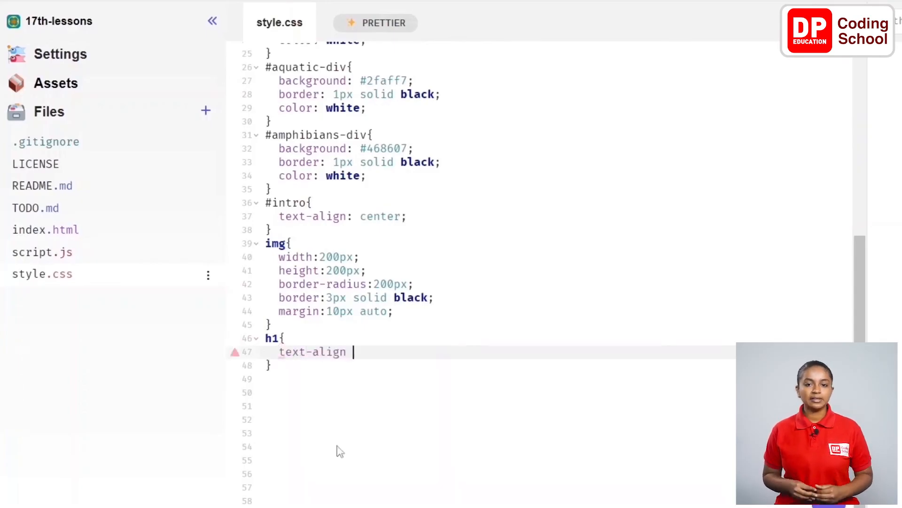
type(": center;")
type("co")
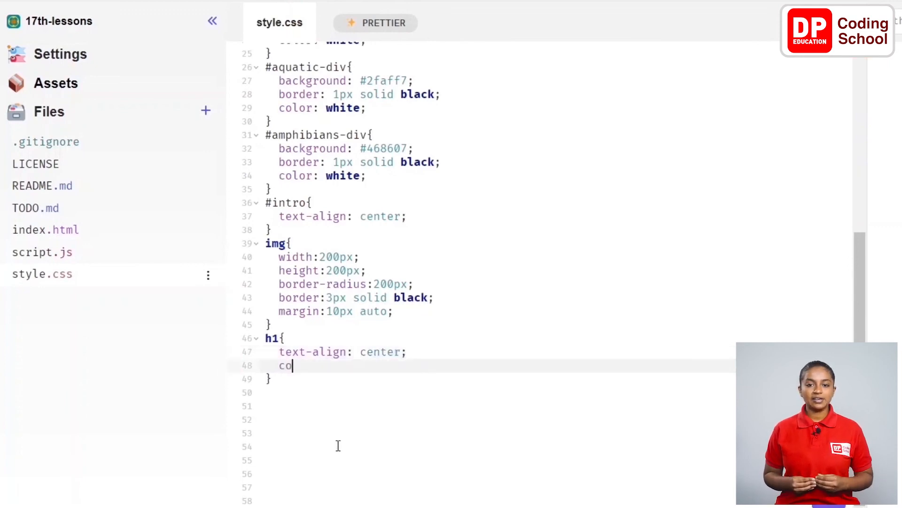
type("lor:")
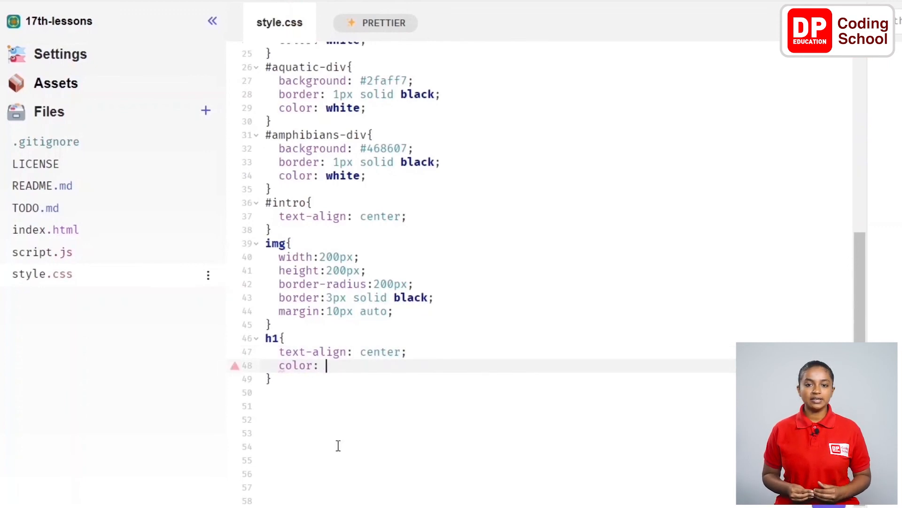
type("#6a2c")
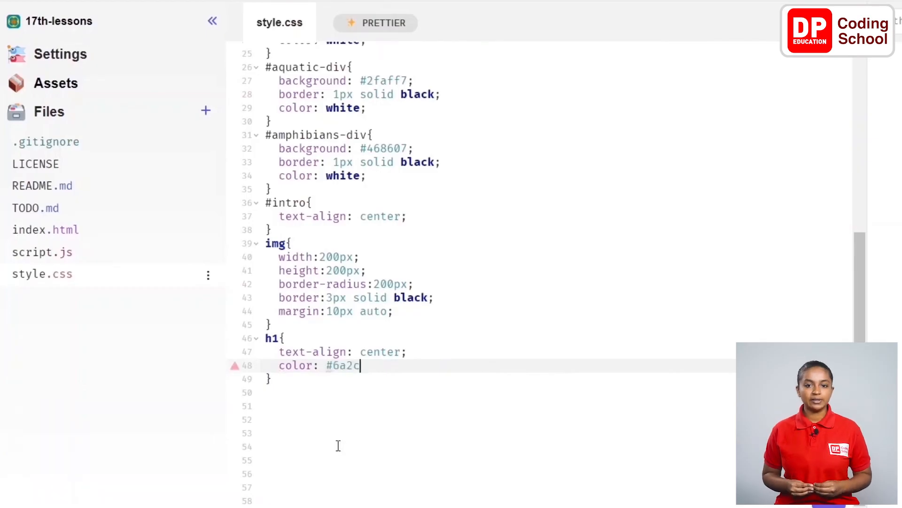
type("70;")
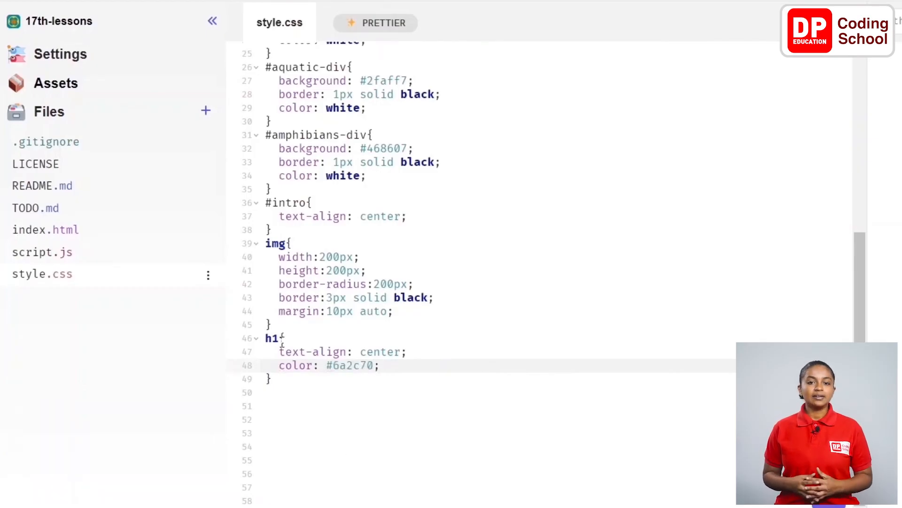